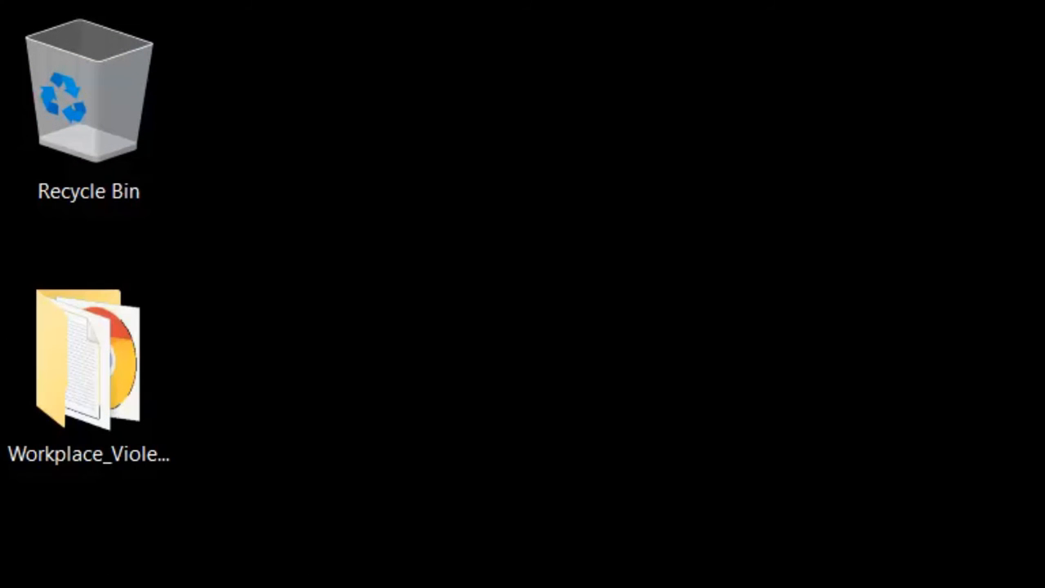
Launch FileZilla from the Start menu with the Workplace_Violence_Prevention folder listed locally
click(90, 360)
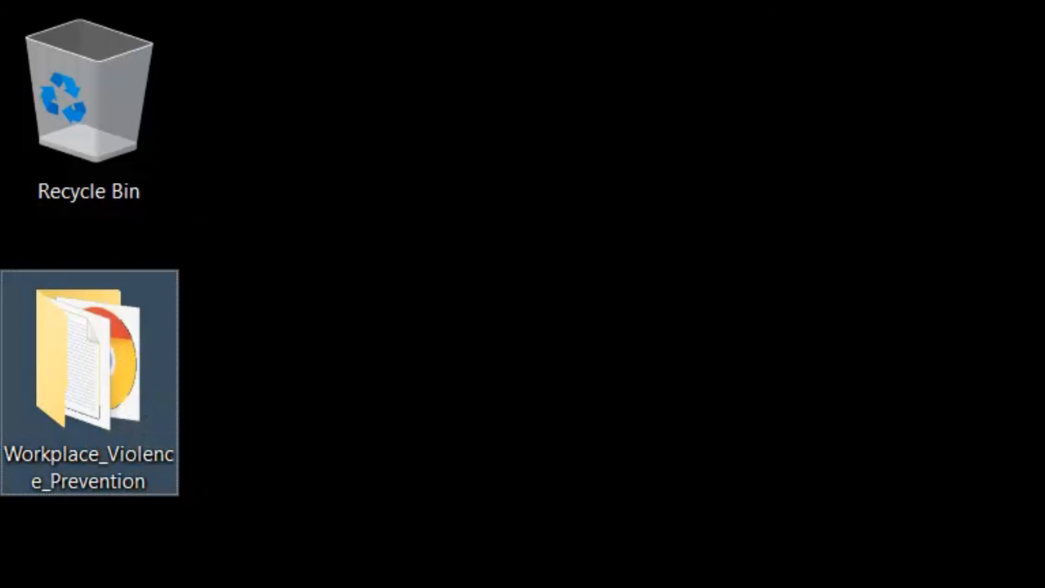
click(15, 574)
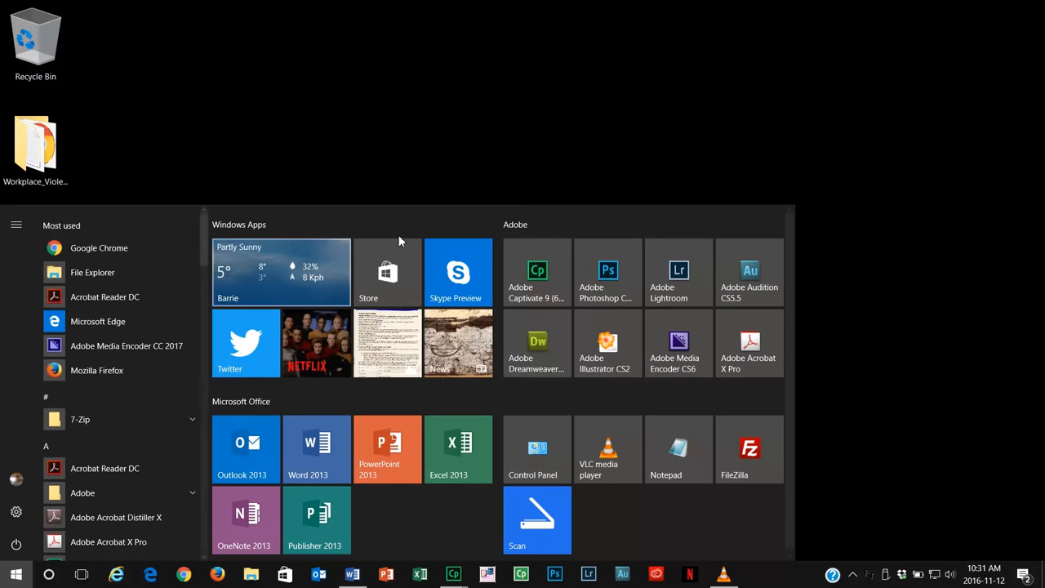
mouse_move(750, 459)
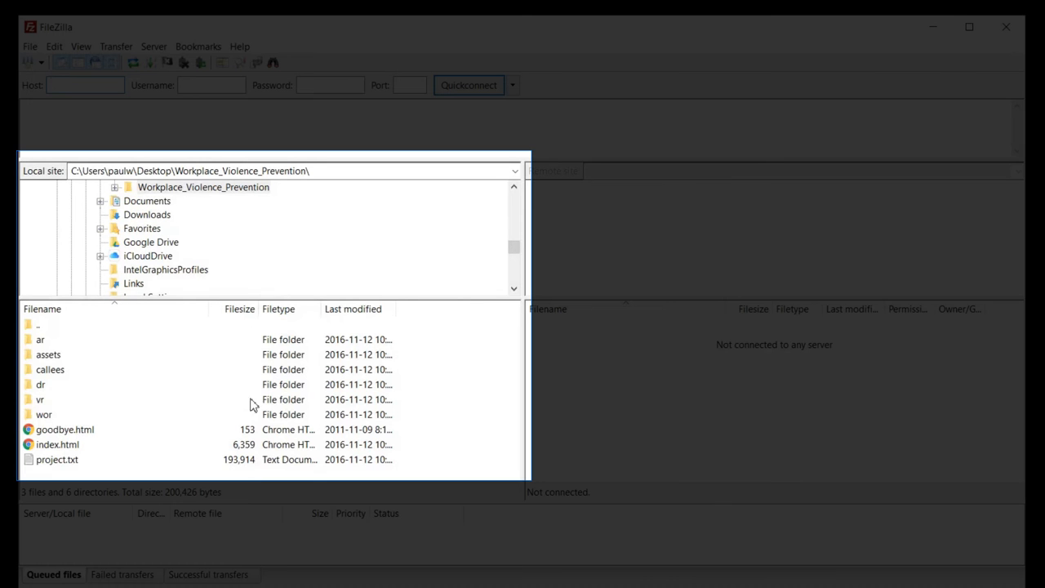
mouse_move(226, 424)
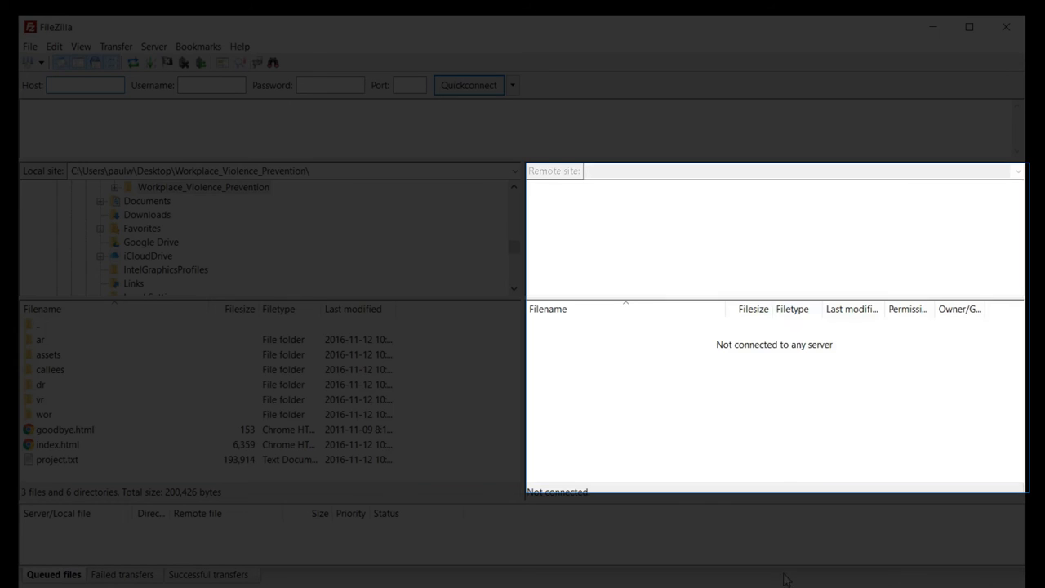
mouse_move(820, 131)
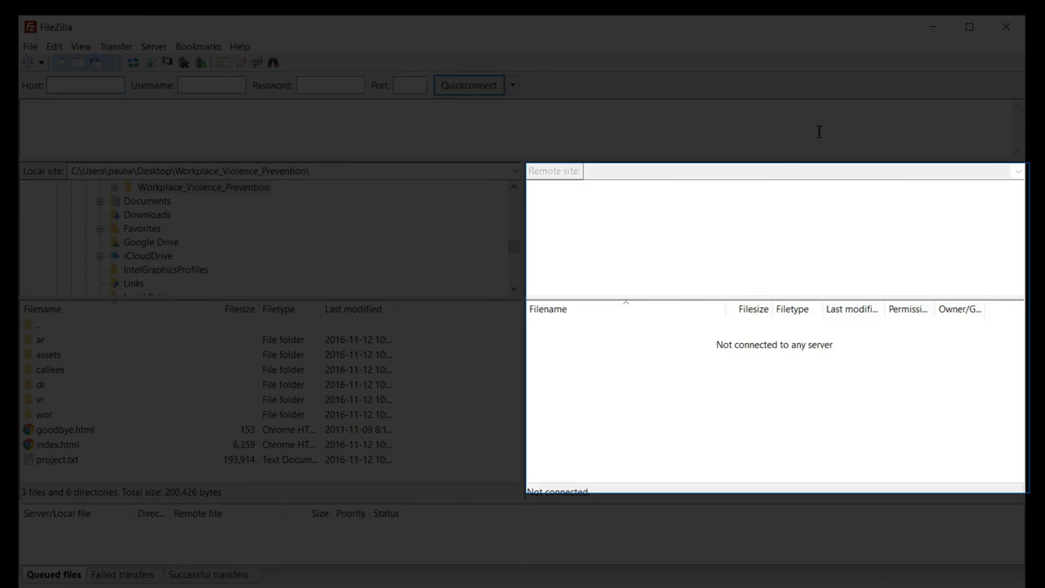
click(85, 85)
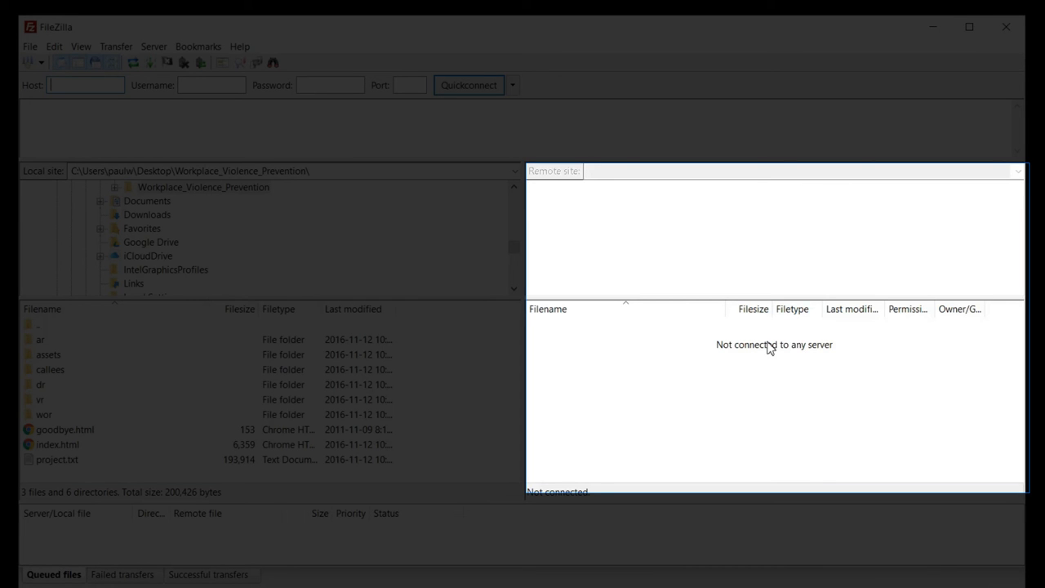
mouse_move(787, 378)
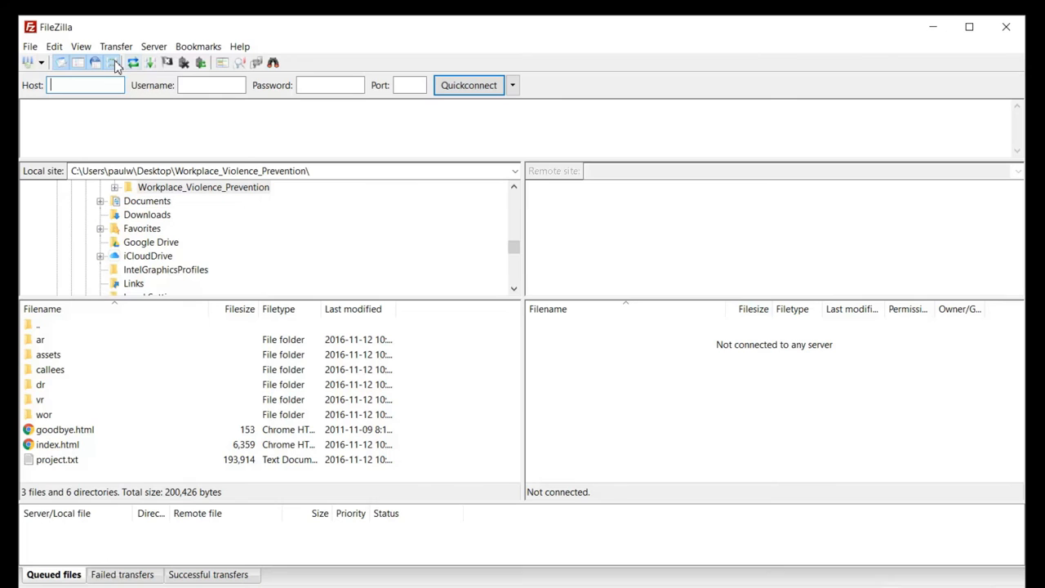
Connect to saved site 8 from the Site Manager, entering its password
click(42, 62)
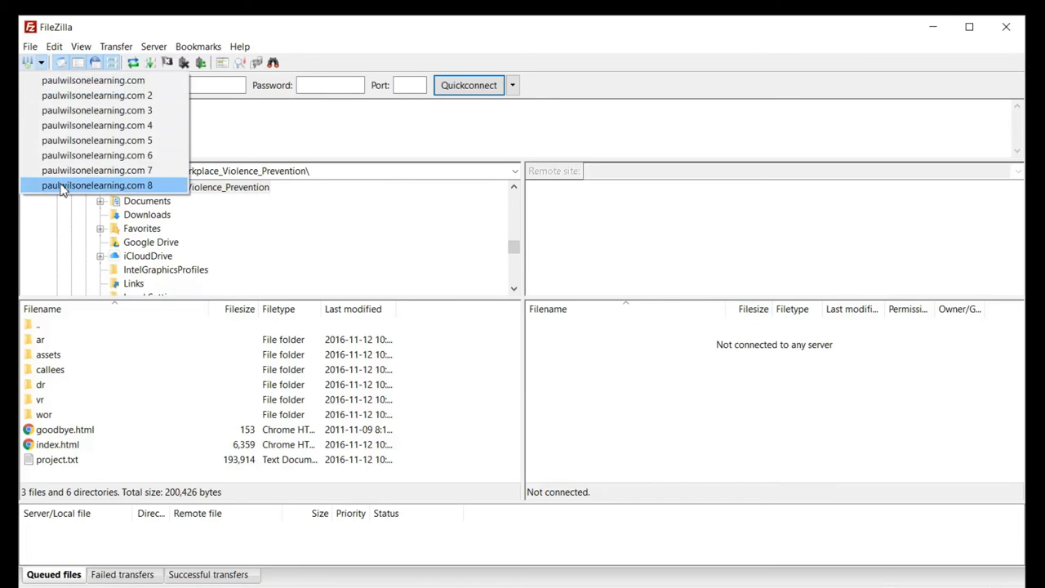
click(96, 186)
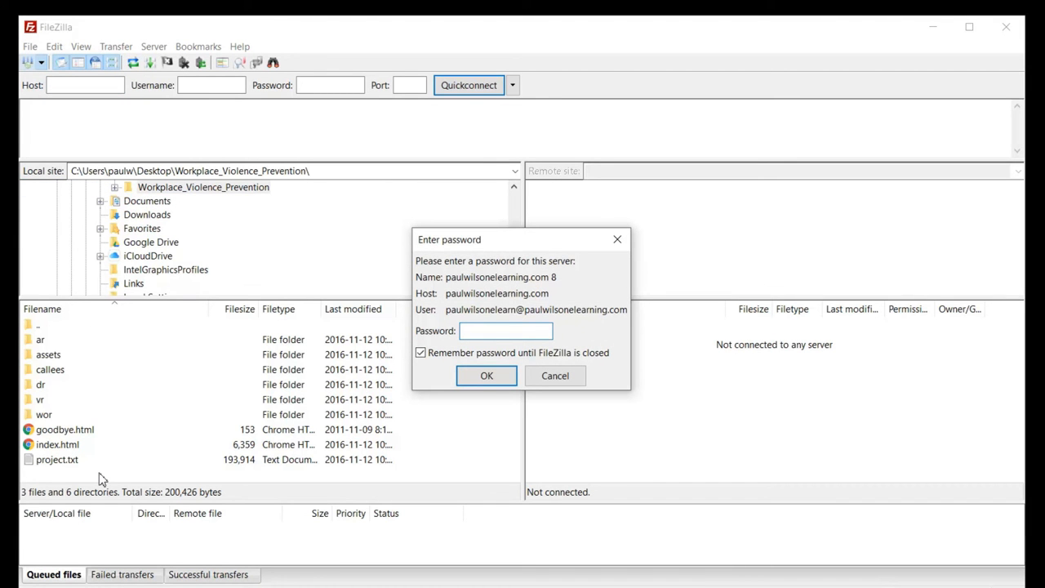
click(506, 331)
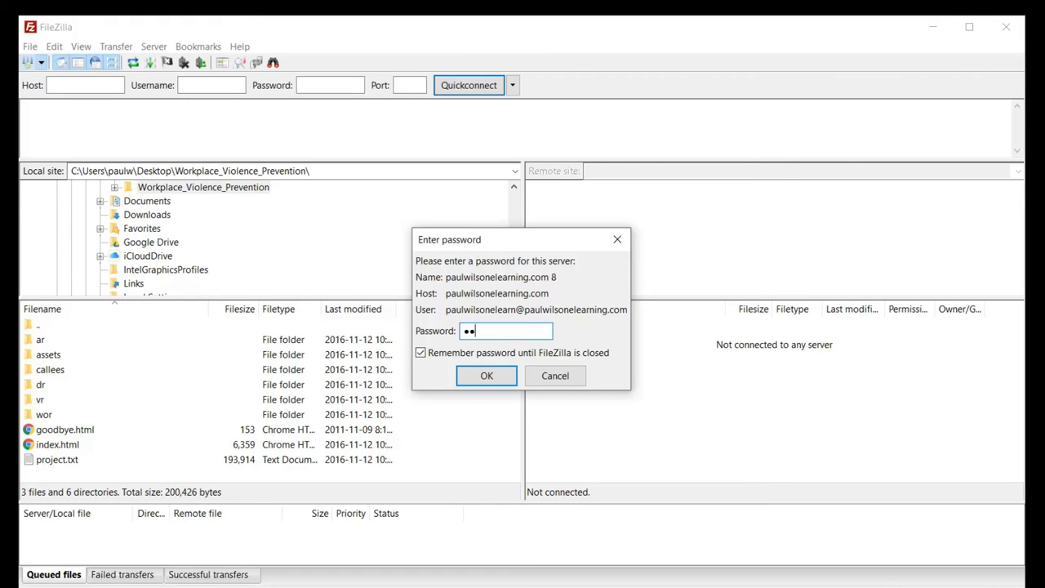
text(••••)
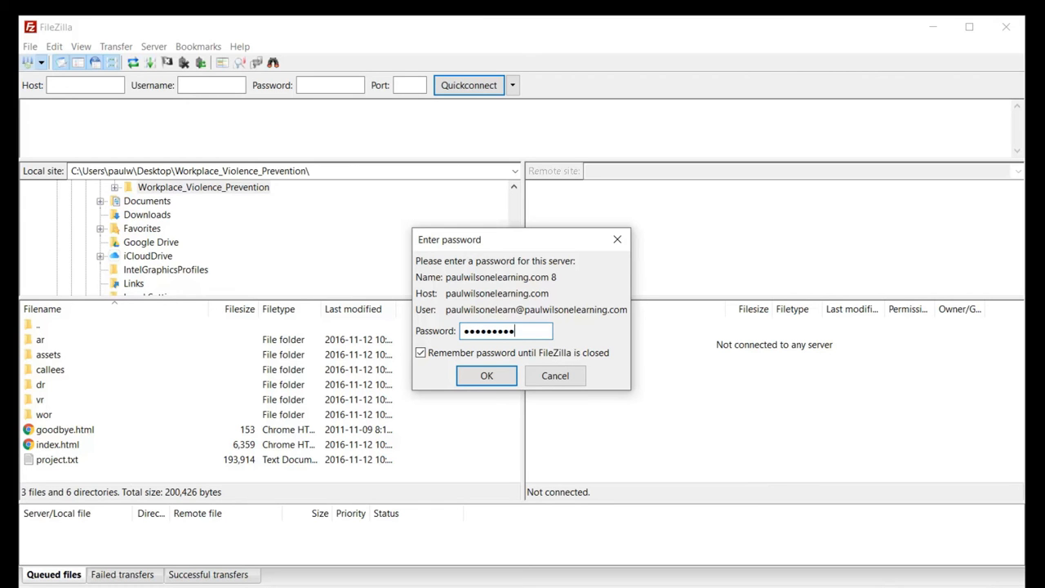
click(487, 376)
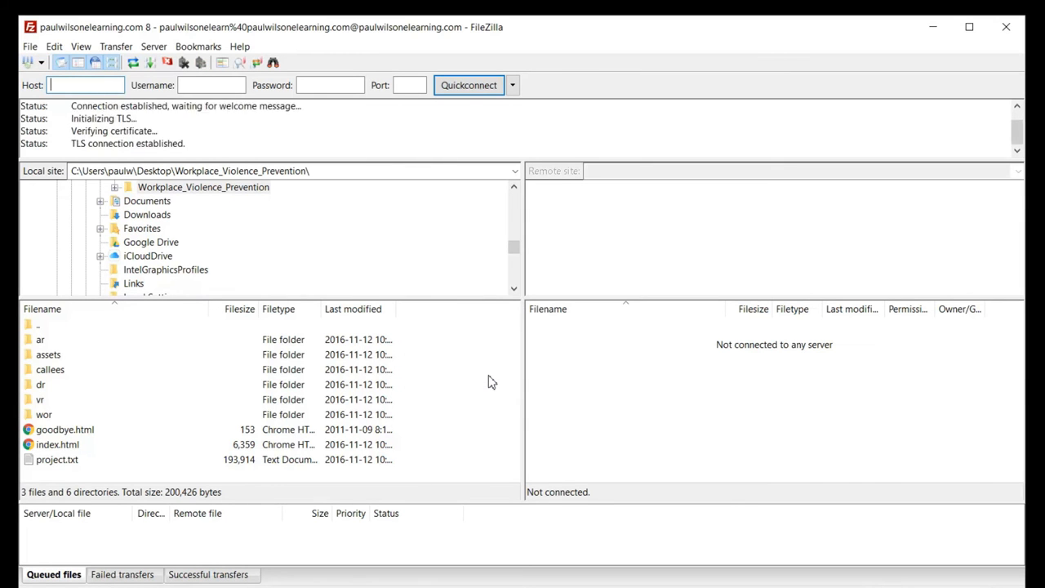
Scroll the remote root listing down to show public_html once logged in
click(469, 85)
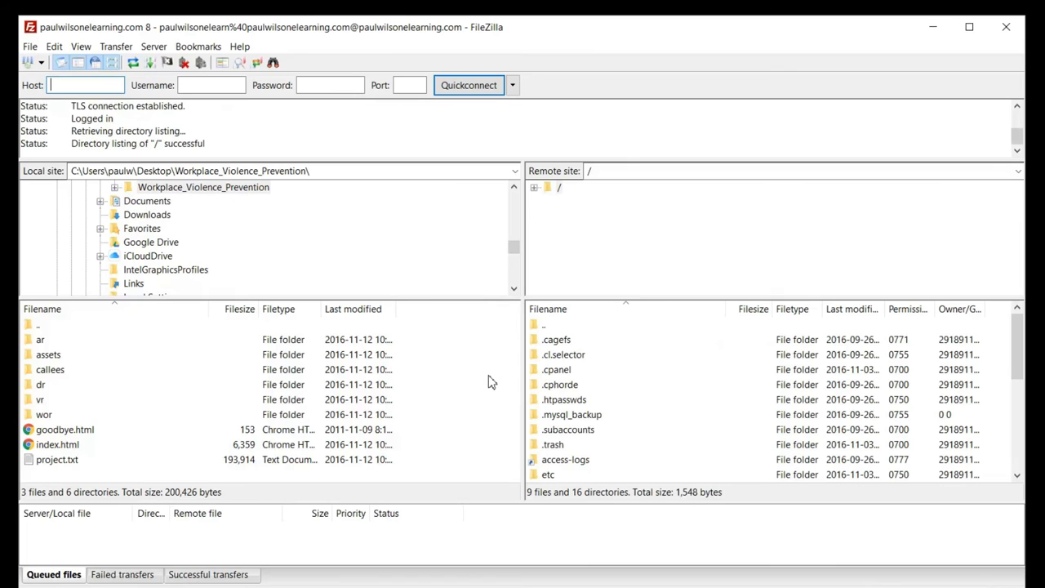
mouse_move(521, 355)
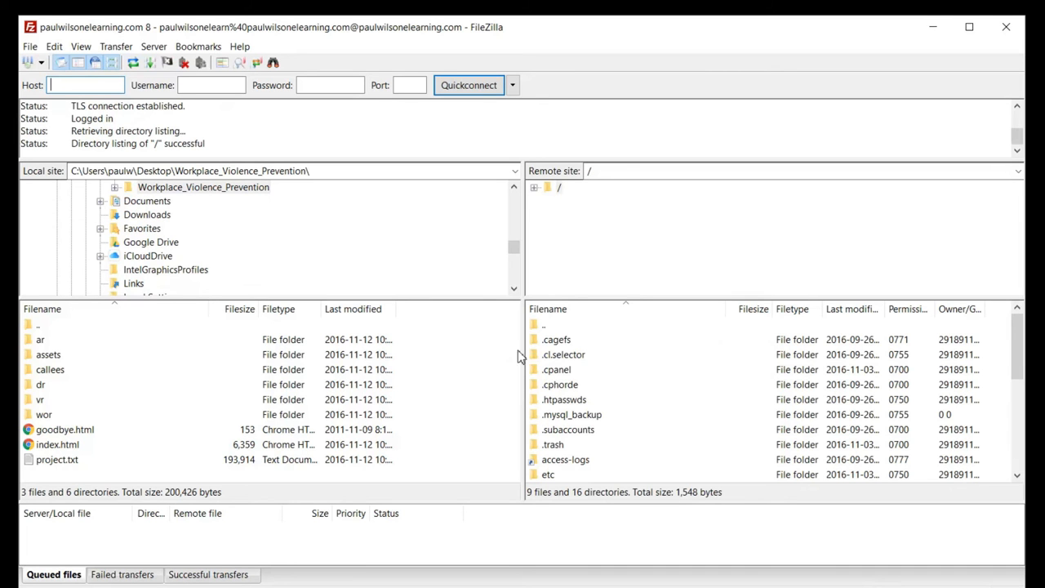
scroll(down, 3)
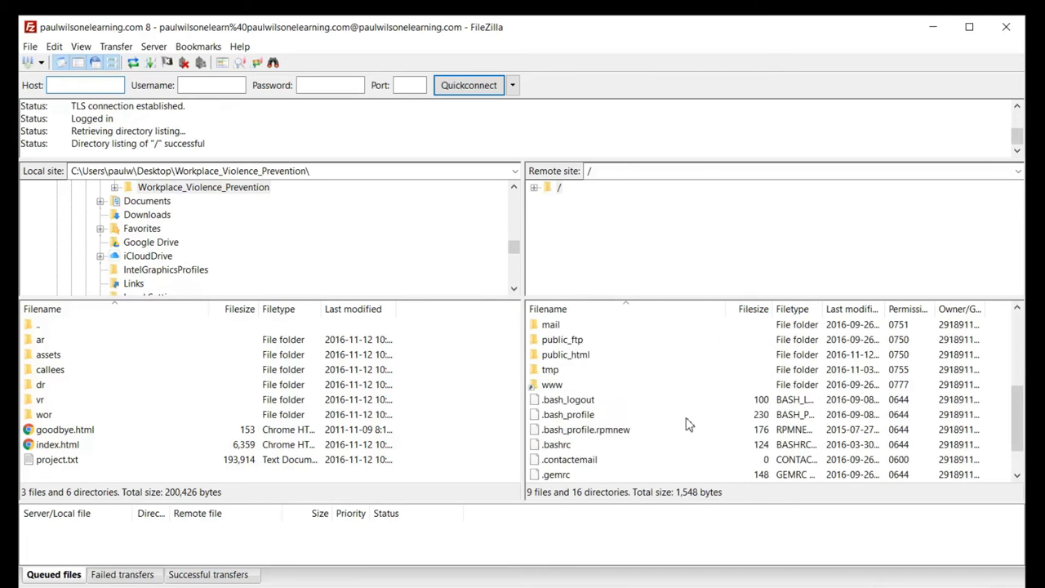
mouse_move(694, 419)
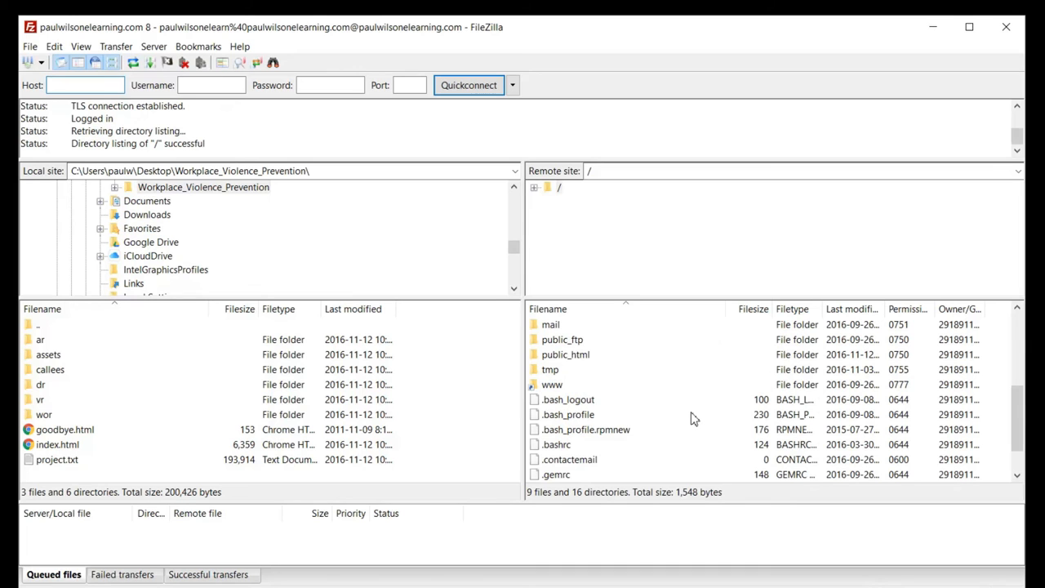
mouse_move(625, 399)
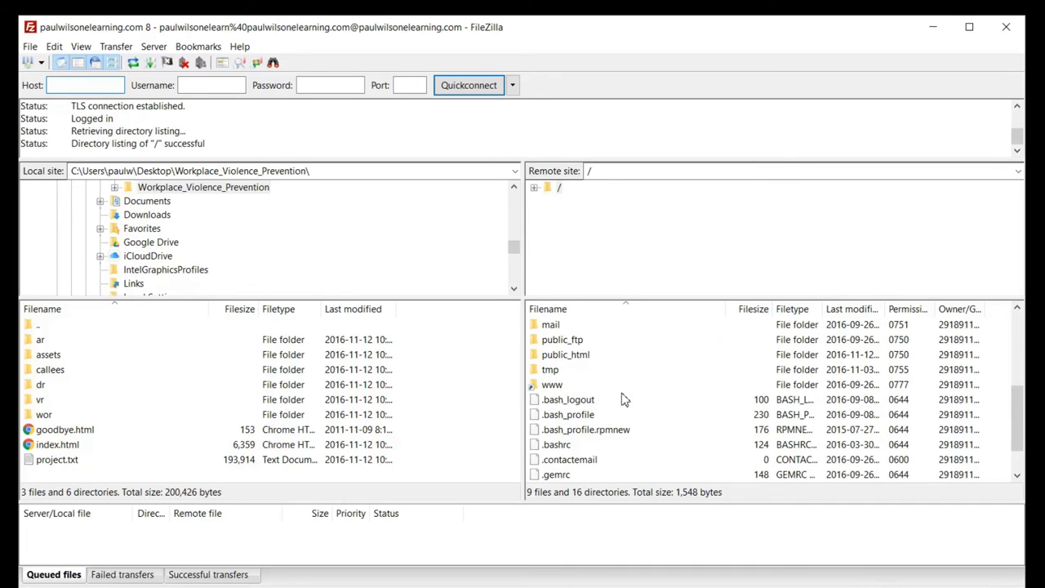
mouse_move(554, 364)
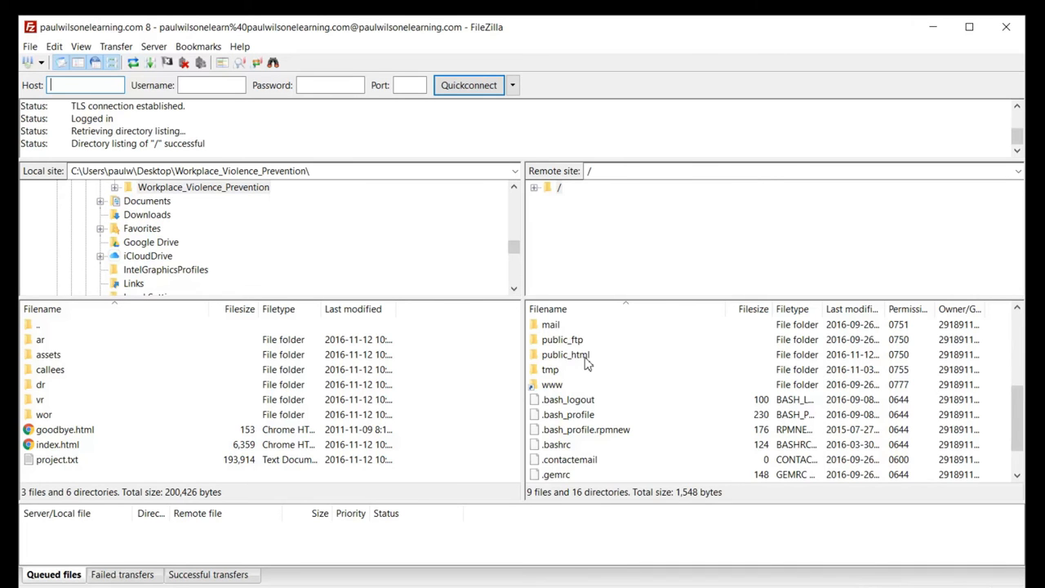
Open public_html on the server to list its demoproject and other subfolders
double_click(565, 354)
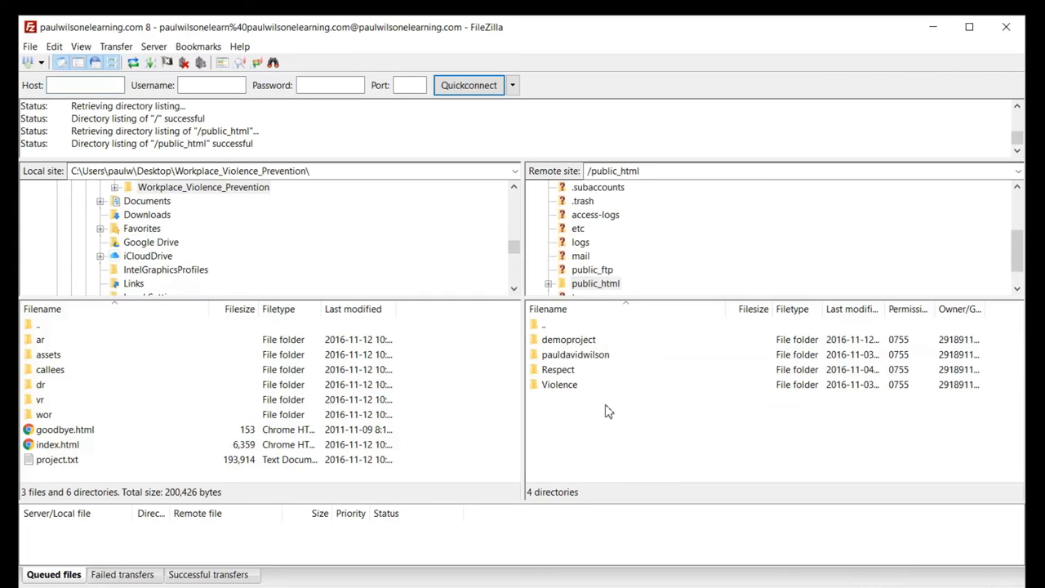
mouse_move(633, 424)
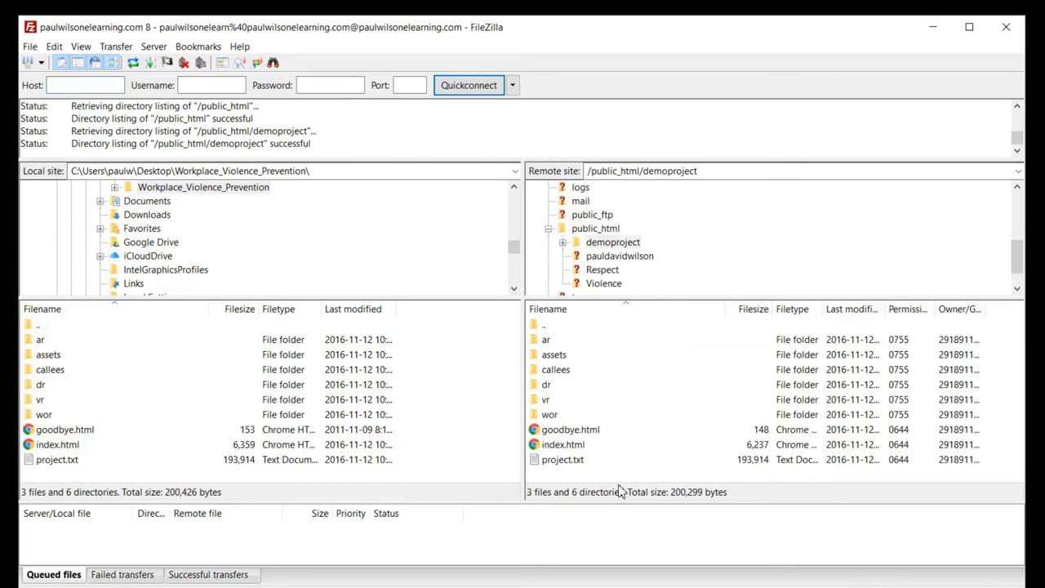
mouse_move(257, 400)
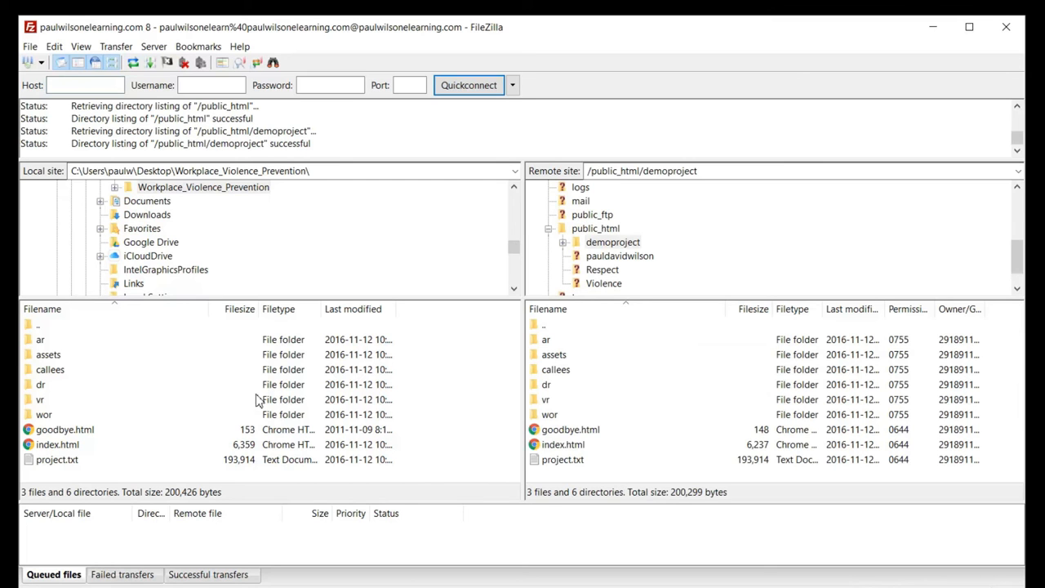
mouse_move(461, 343)
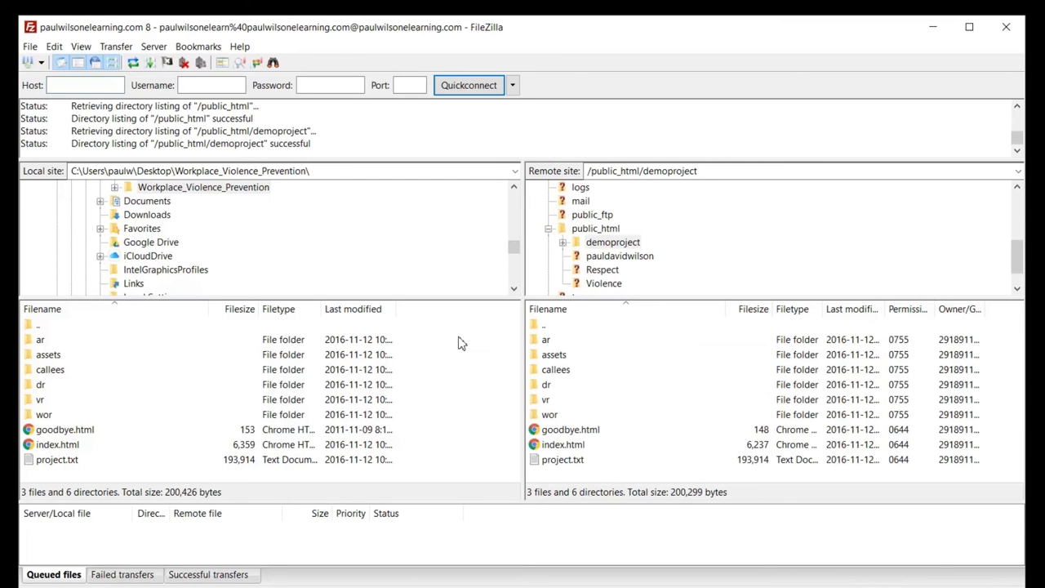
mouse_move(59, 476)
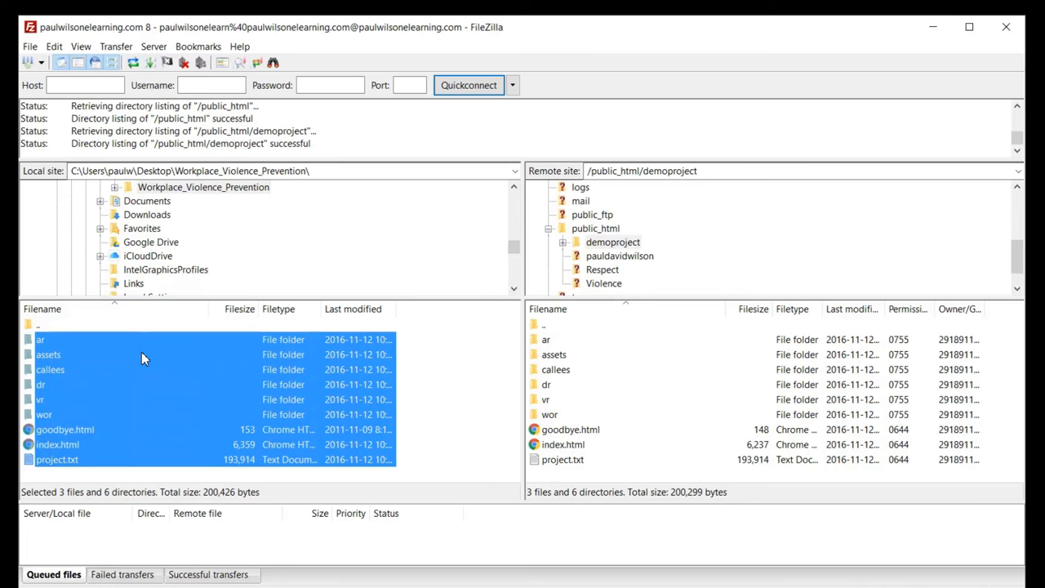
mouse_move(85, 363)
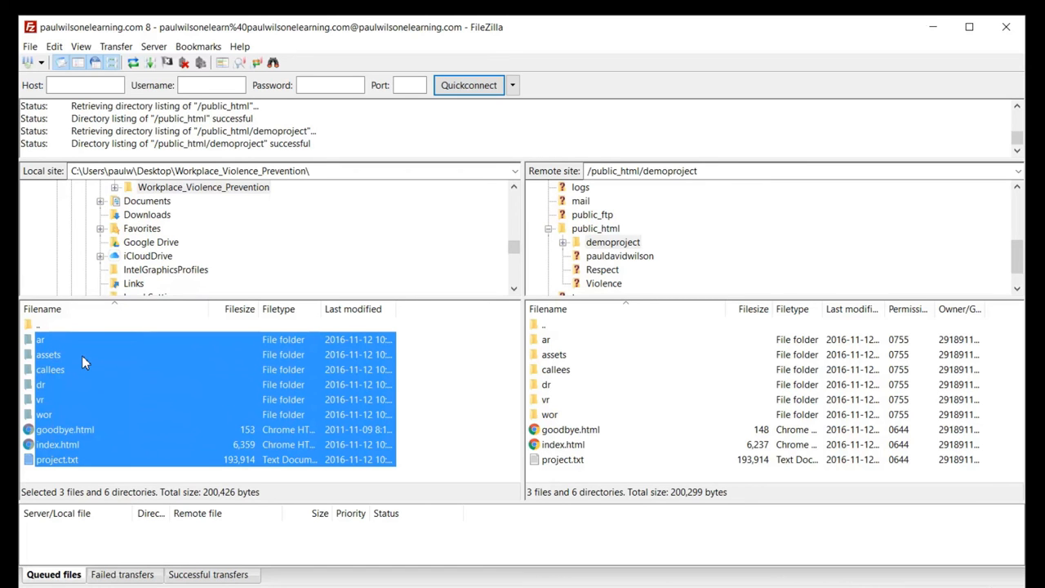